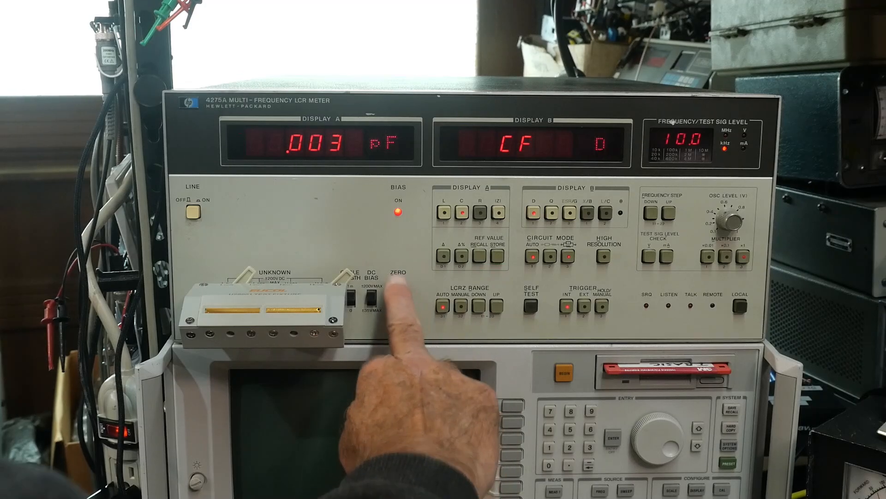
Step: Start the open zero calibration via the ZERO OPEN button with the test fixture attached
{"action": "left_click", "coordinate": [399, 282]}
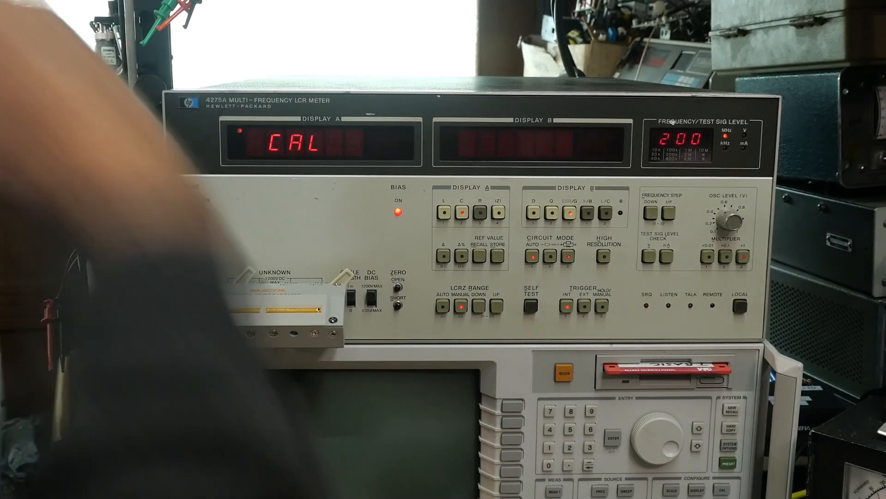